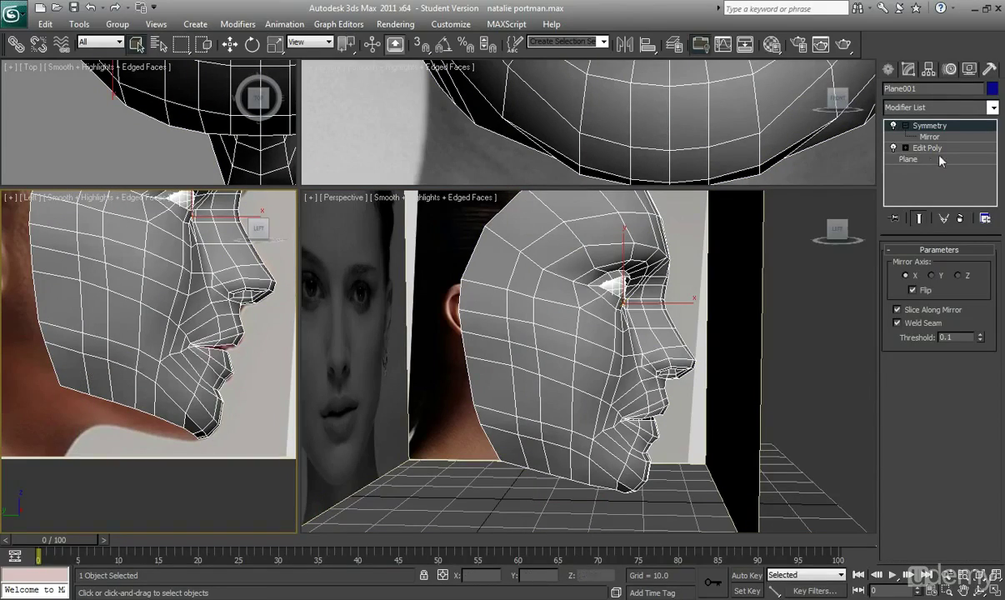
- Return to Edit Poly and select the polygon strip along the jaw's lower edge
left_click(926, 148)
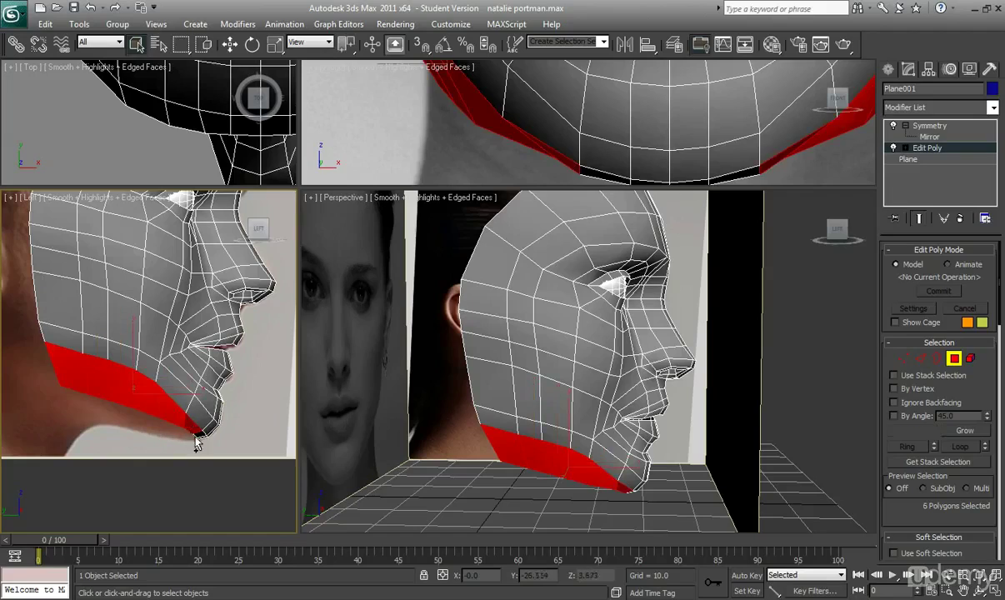
left_click(964, 429)
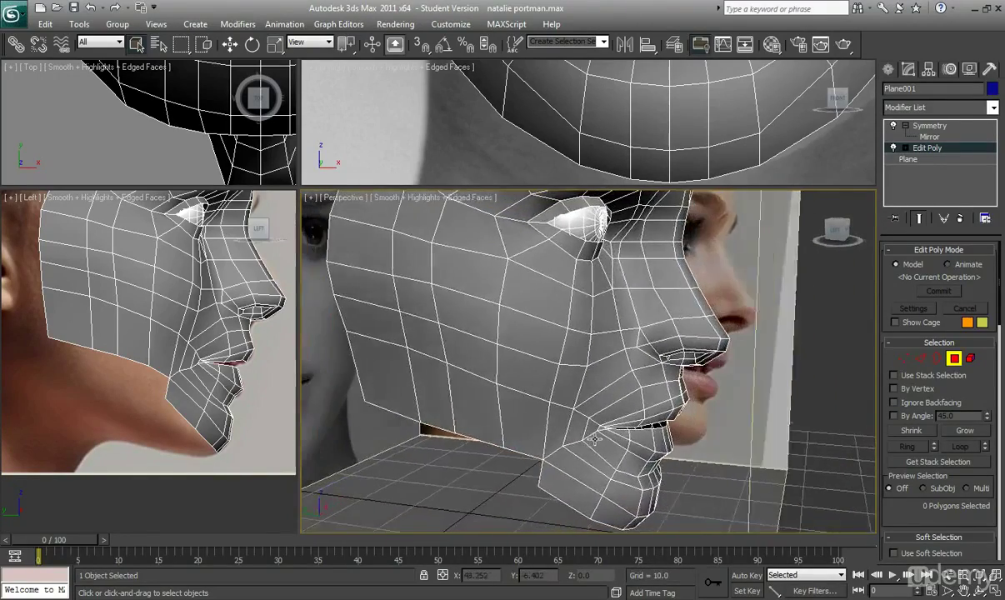
- Enlarge the front view and select the chin-corner and jaw vertices to adjust
left_click_drag(583, 375, 579, 508)
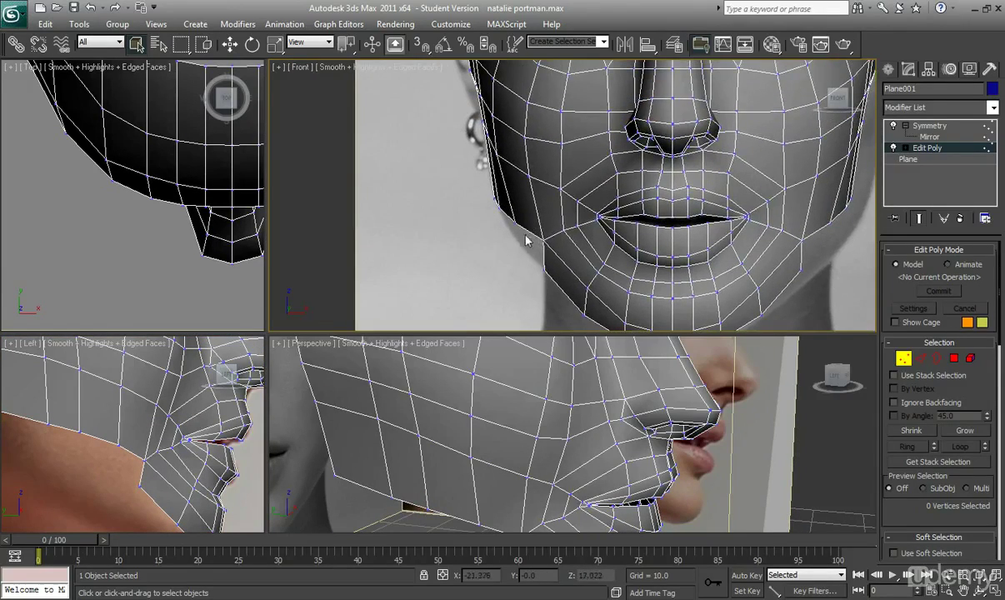
left_click(165, 437)
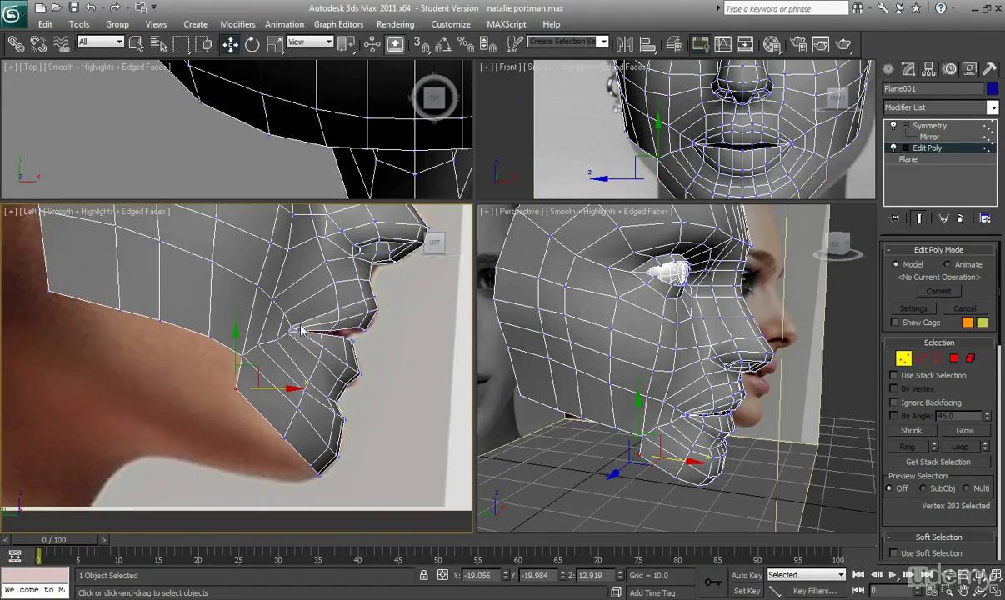
mouse_move(264, 351)
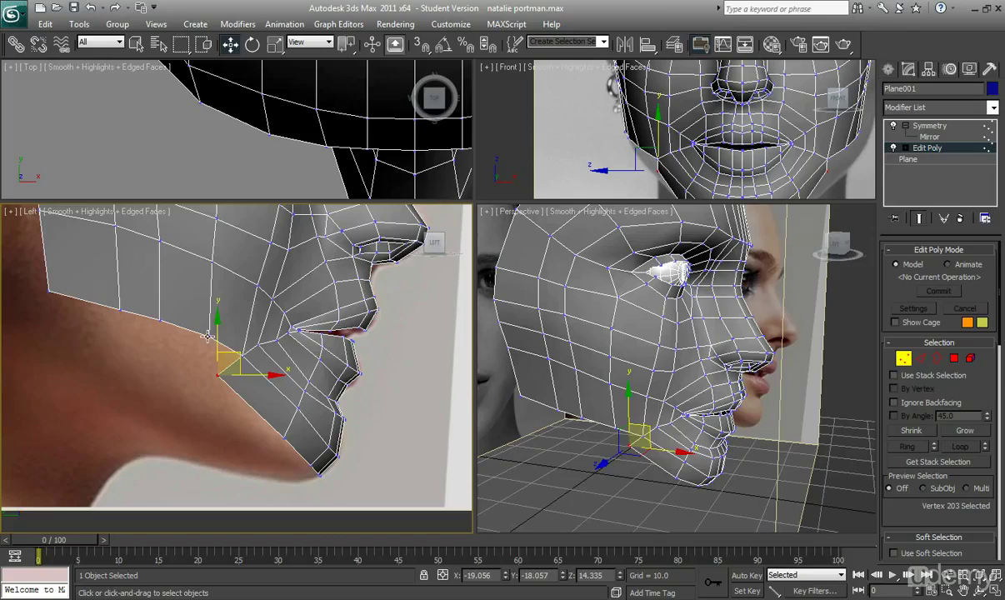
left_click(208, 336)
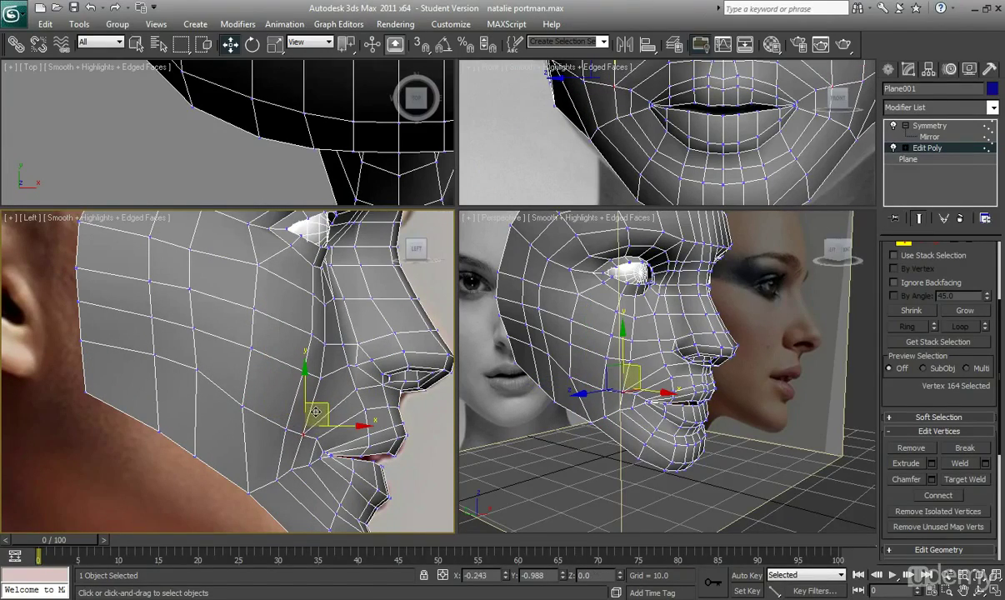
- Move a cheek vertex and a jaw vertex to follow the reference neck line
left_click(215, 344)
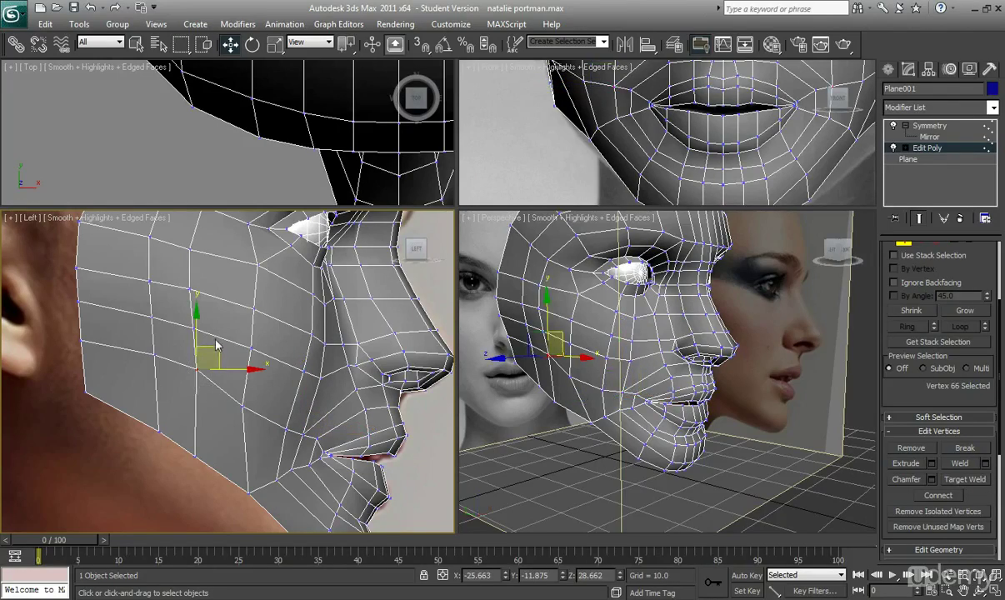
left_click_drag(216, 346, 134, 346)
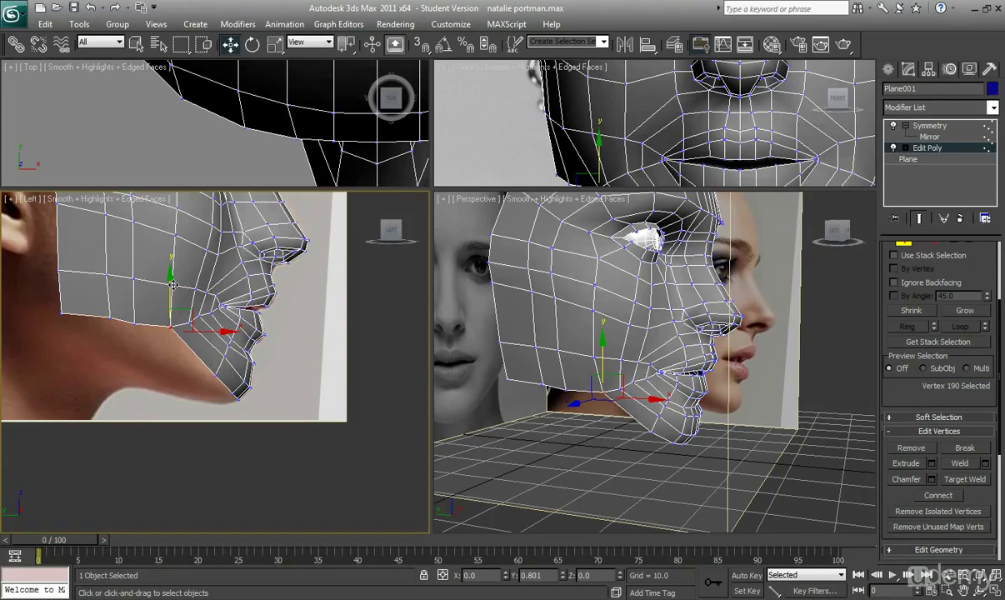
left_click_drag(171, 285, 58, 282)
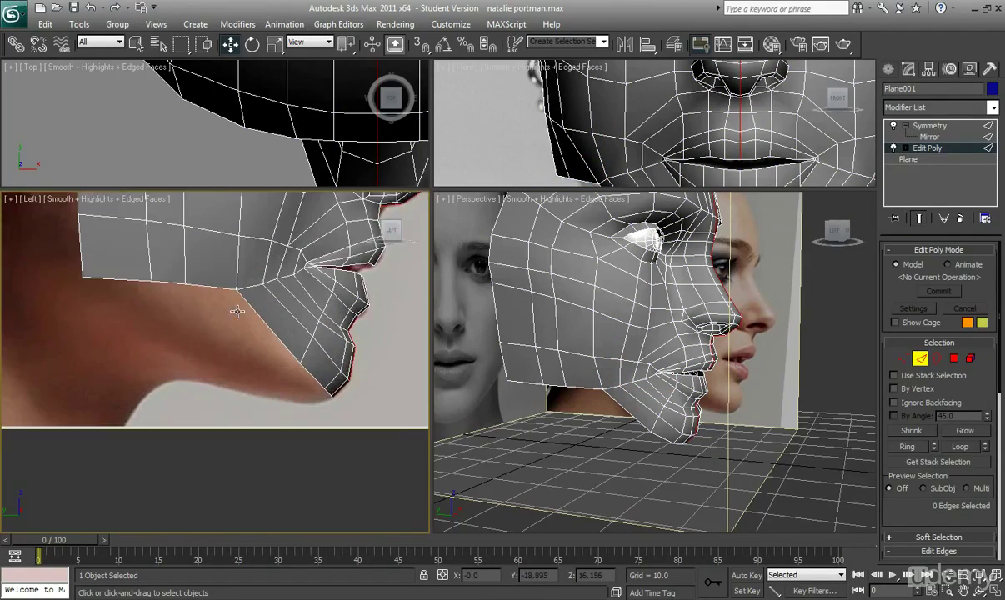
- Select the jaw's bottom border edges and Shift-drag them down into new faces
left_click(129, 283)
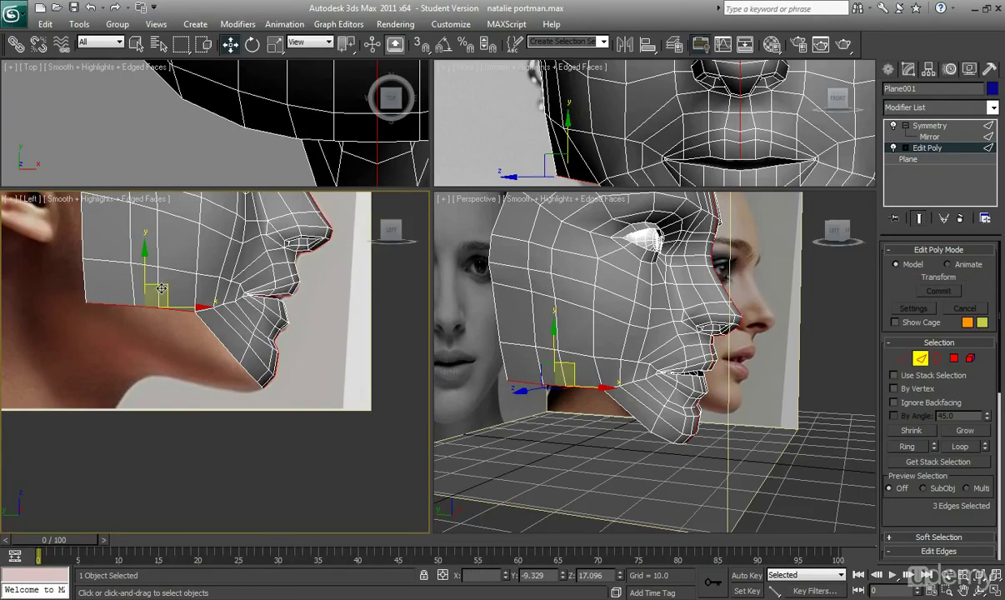
left_click_drag(160, 289, 204, 337)
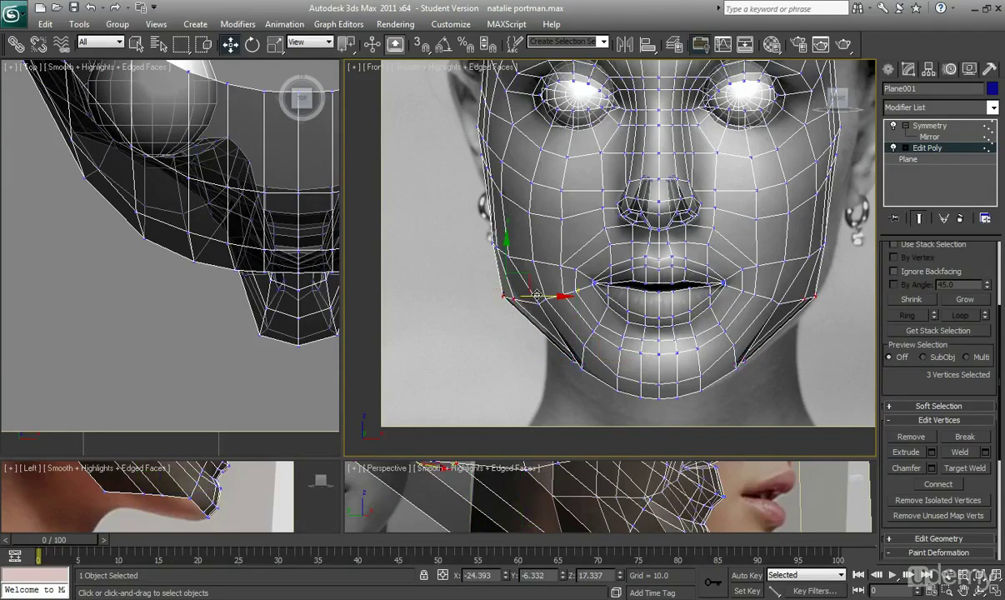
- Adjust the new neck vertices to the outline and pull the bottom jaw edges further down
left_click_drag(533, 291, 550, 296)
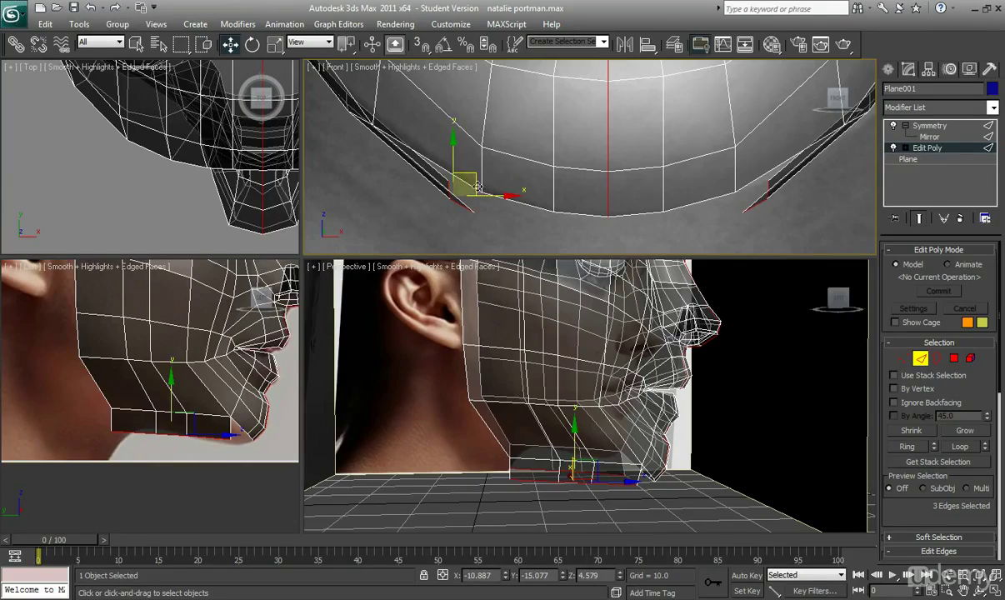
left_click_drag(479, 185, 482, 167)
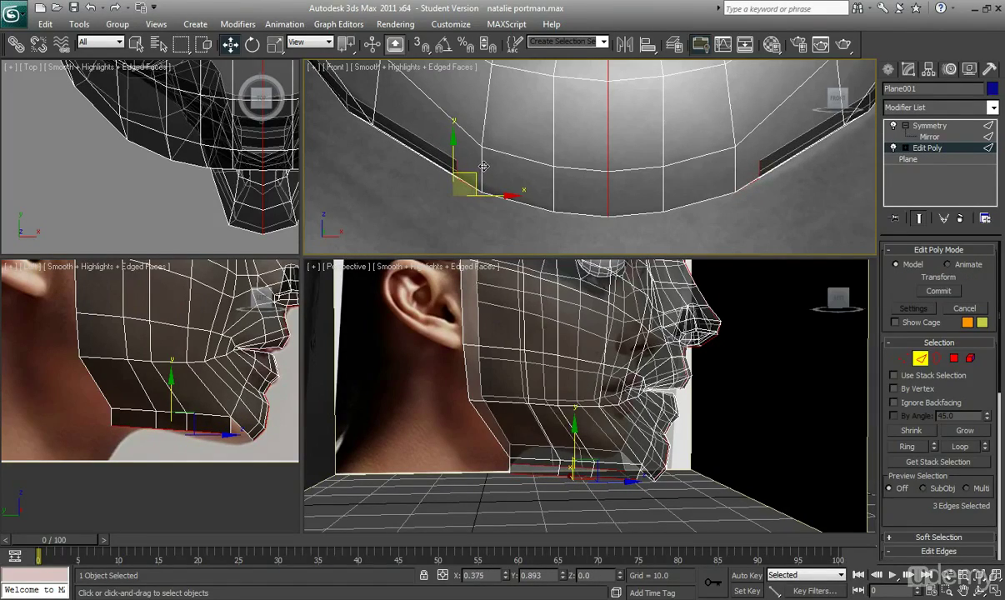
left_click_drag(466, 183, 479, 163)
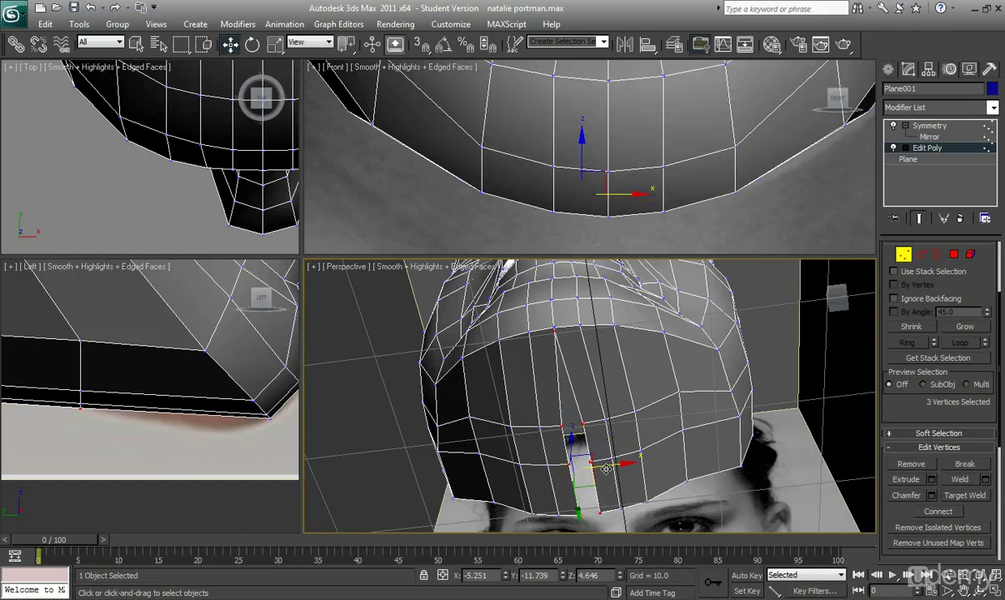
- Move the neck's underside vertices in the Perspective view to line up with the jaw
left_click_drag(600, 462, 620, 462)
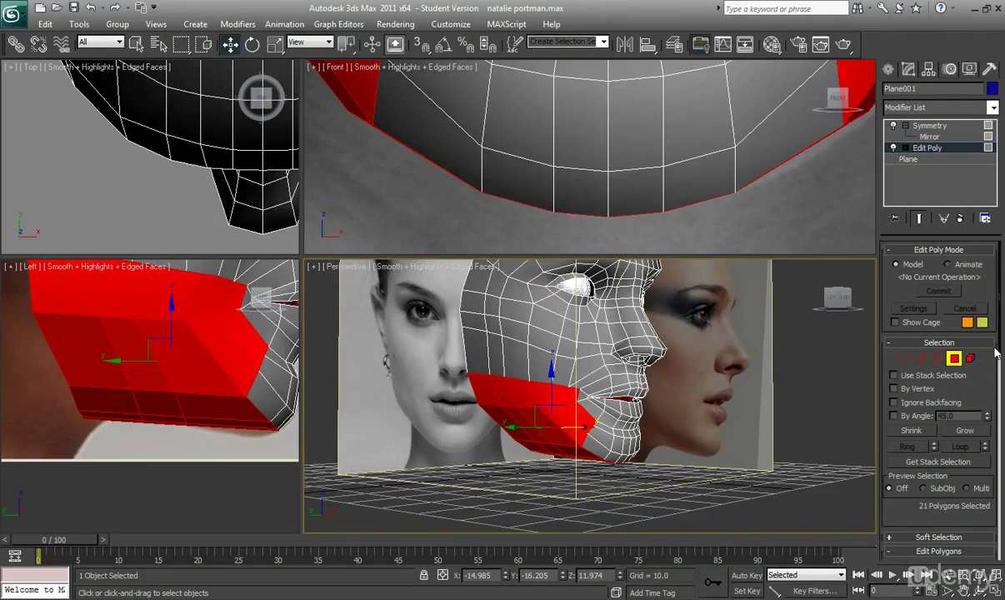
- Zoom and orbit the Perspective view to inspect the smoothly shaded head
scroll("down", 3)
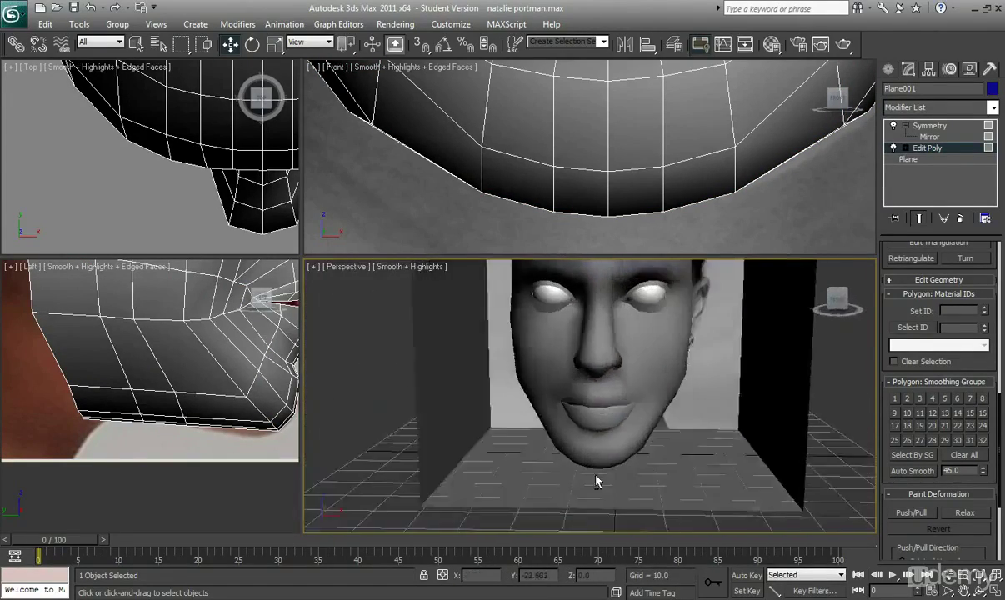
left_click_drag(596, 479, 735, 456)
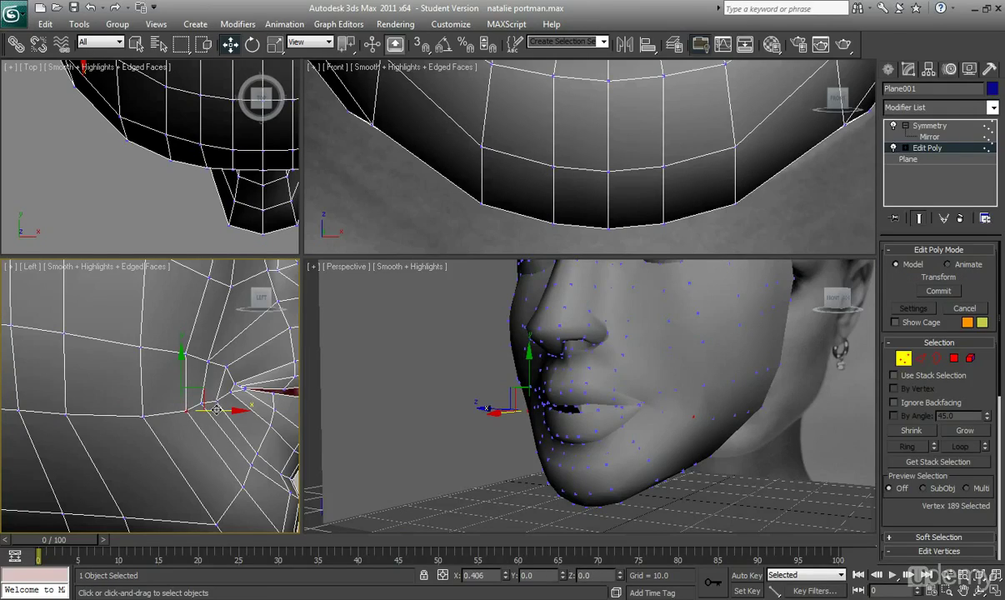
- Nudge a lip vertex in the Left viewport to match the reference mouth
left_click_drag(215, 408, 192, 429)
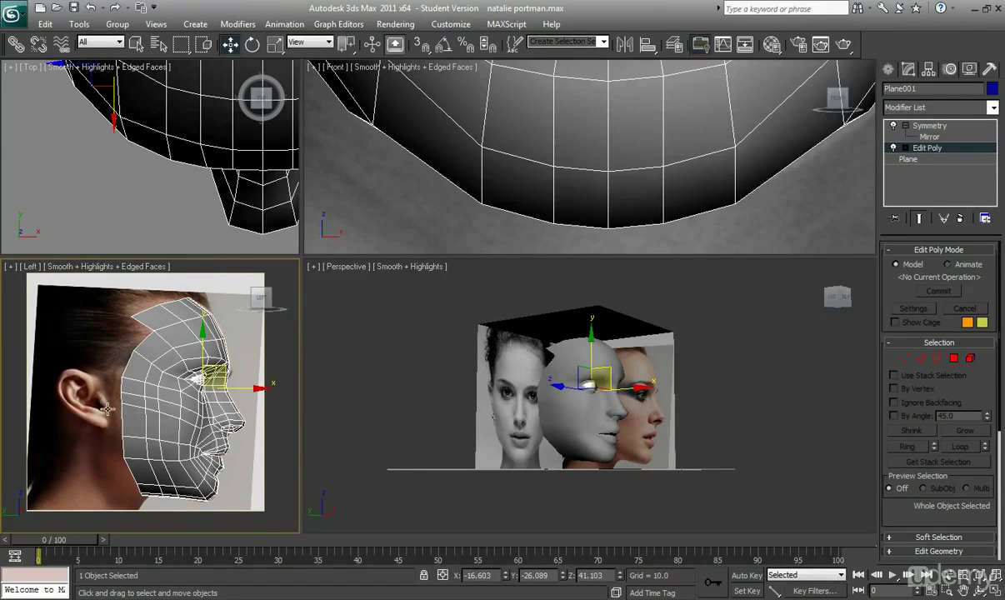
mouse_move(157, 334)
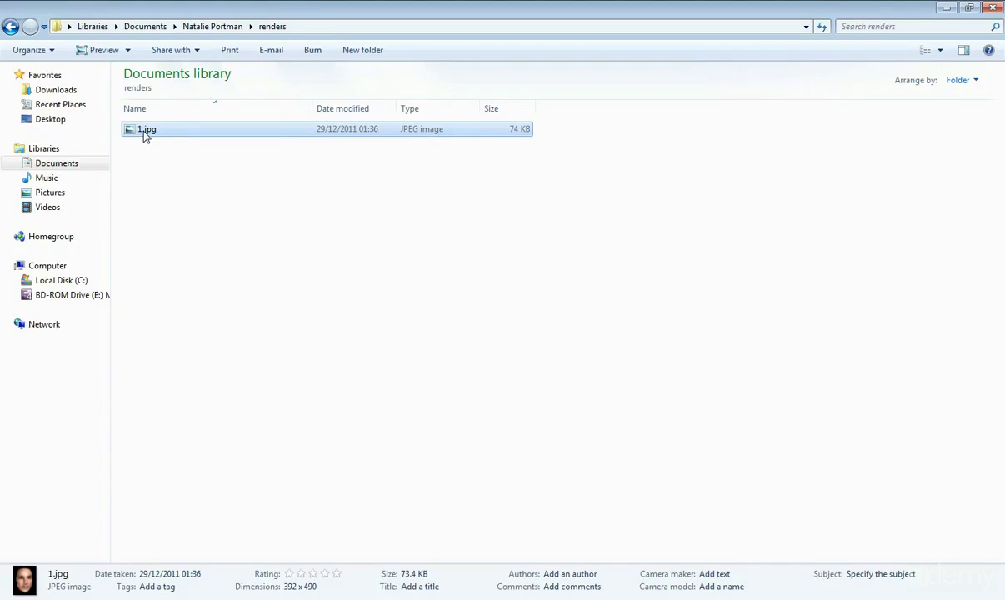
- Open 1.jpg from the renders folder in Windows Photo Viewer
double_click(146, 130)
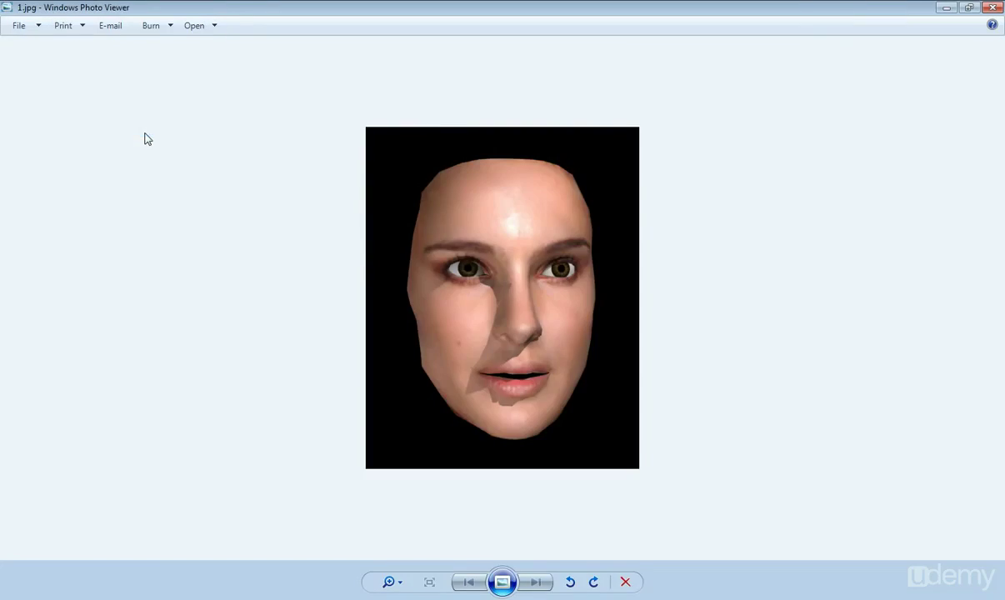
mouse_move(551, 348)
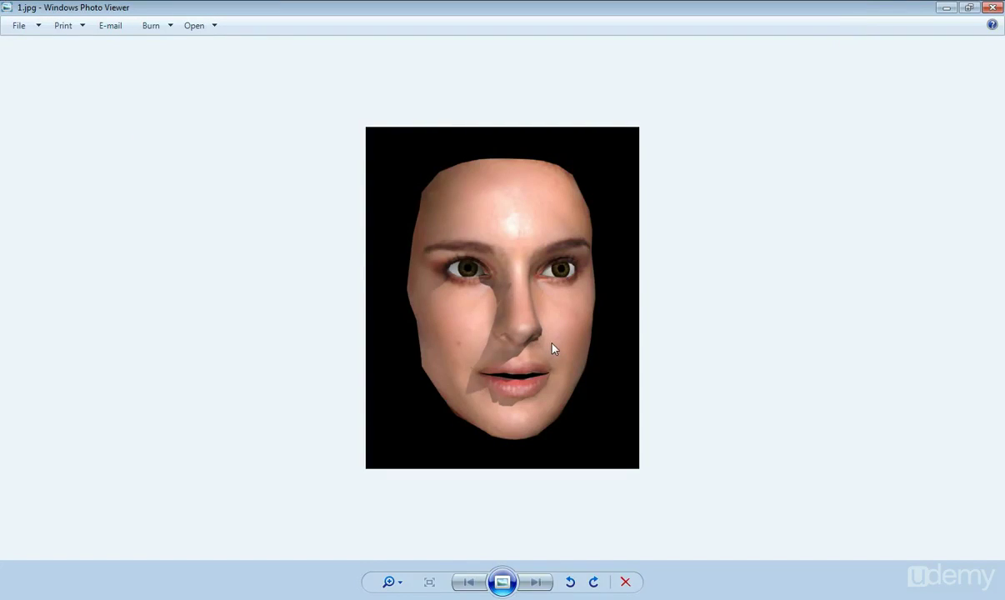
mouse_move(611, 361)
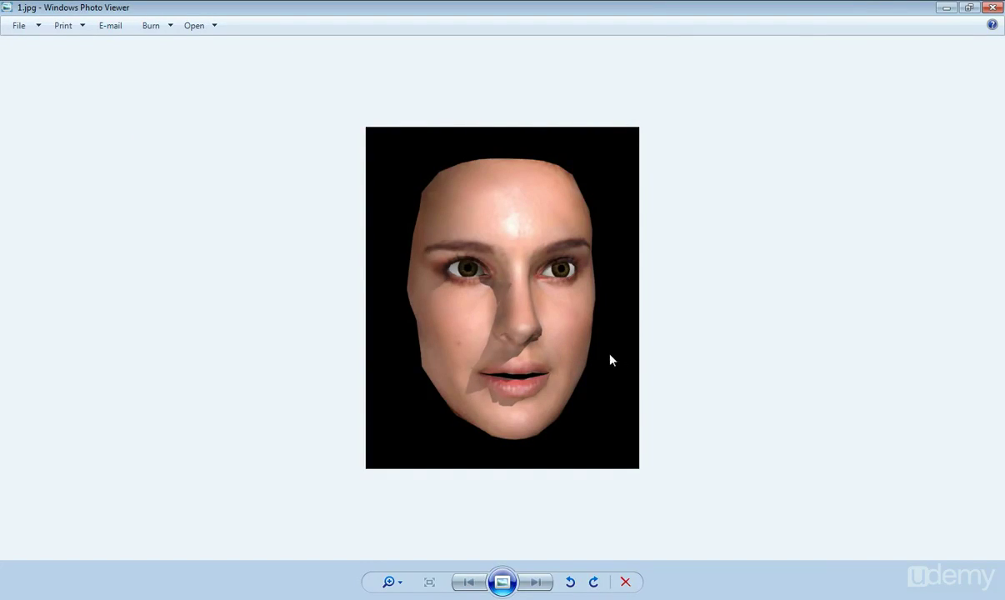
mouse_move(552, 278)
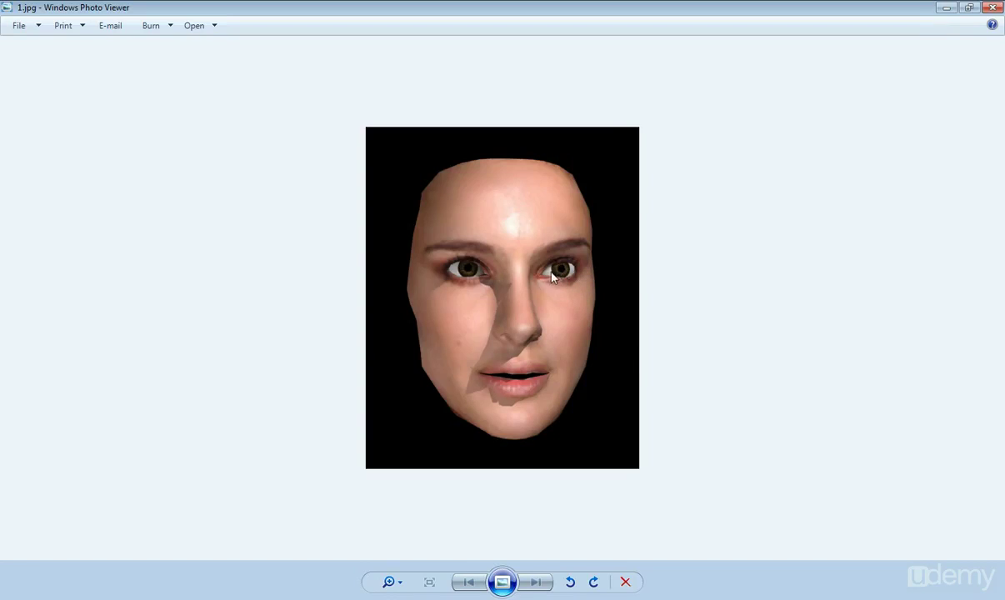
mouse_move(554, 356)
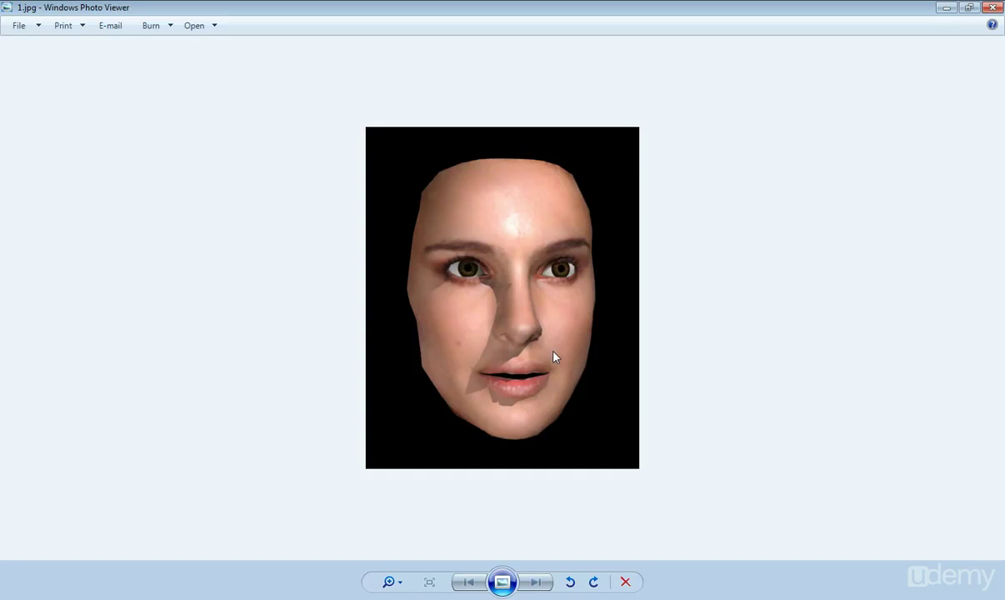
mouse_move(628, 374)
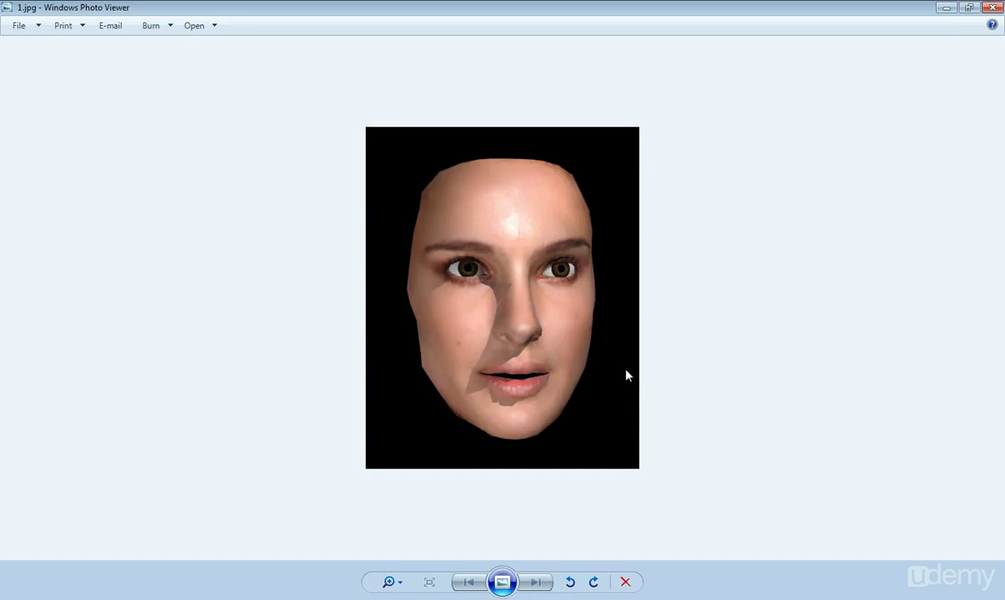